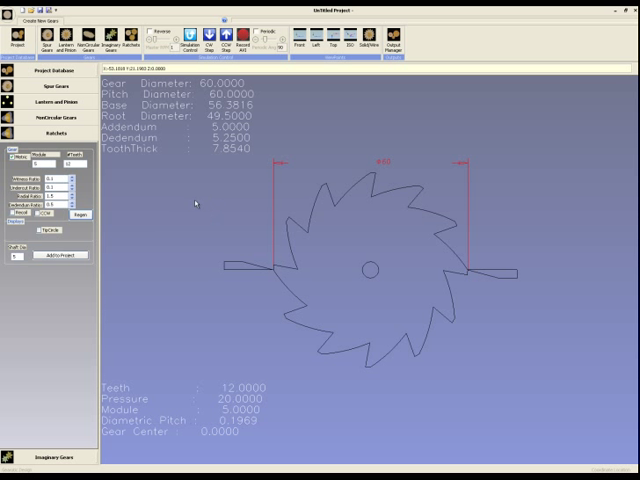
{"action": "mouse_move", "coordinate": [122, 194]}
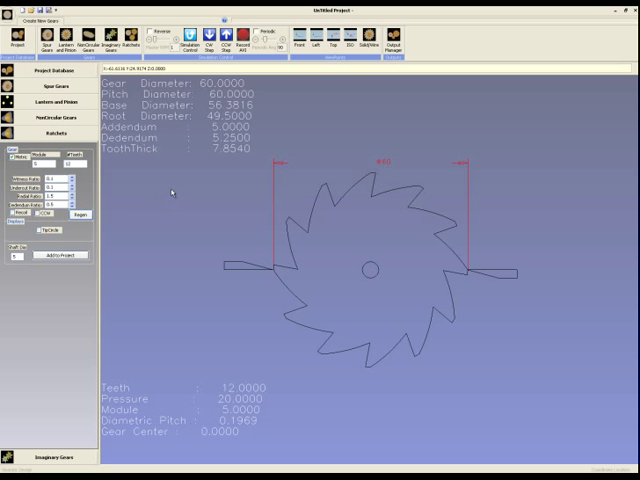
{"action": "mouse_move", "coordinate": [128, 184]}
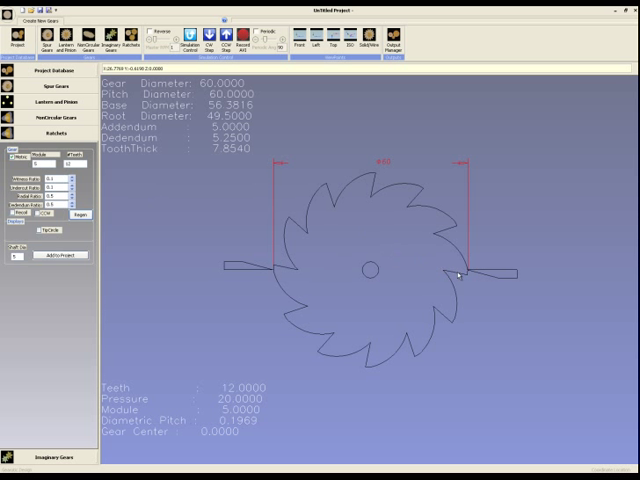
{"action": "mouse_move", "coordinate": [116, 200]}
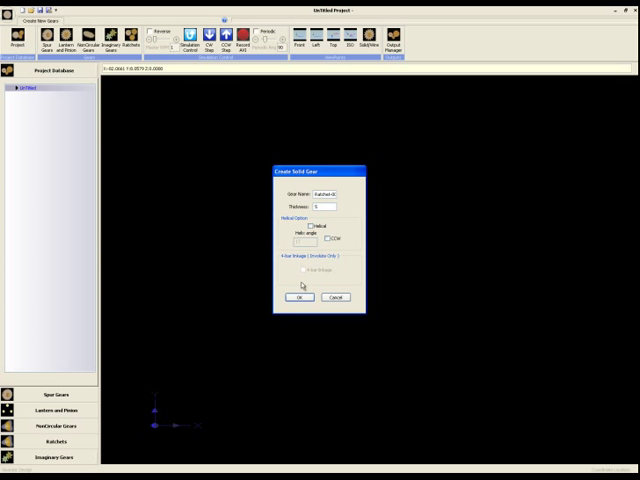
Confirm creating the 12-tooth ratchet and its pawls as a solid part in the project.
{"action": "left_click", "coordinate": [300, 296]}
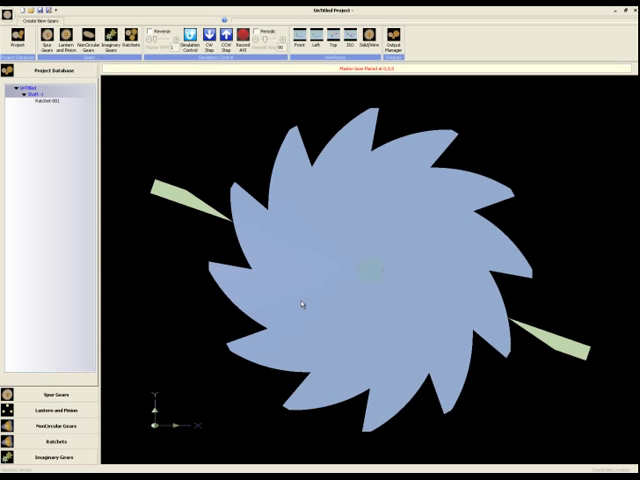
{"action": "mouse_move", "coordinate": [280, 222]}
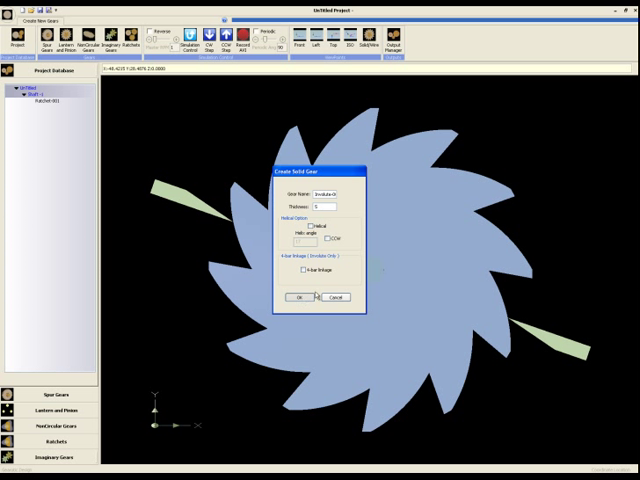
Confirm the second solid-creation pass so the master backing plate attaches to the ratchet.
{"action": "left_click", "coordinate": [296, 296]}
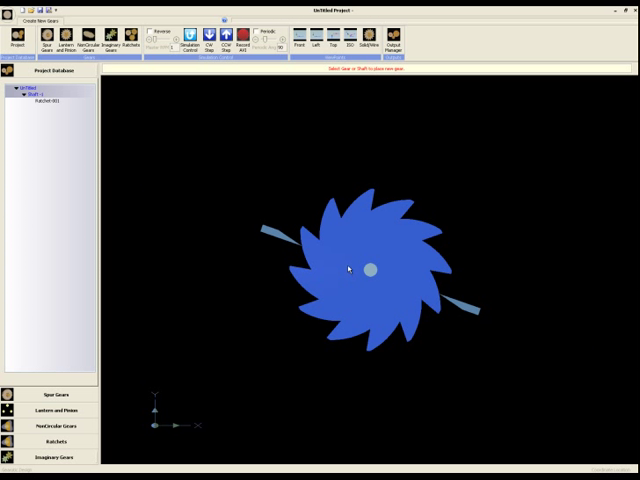